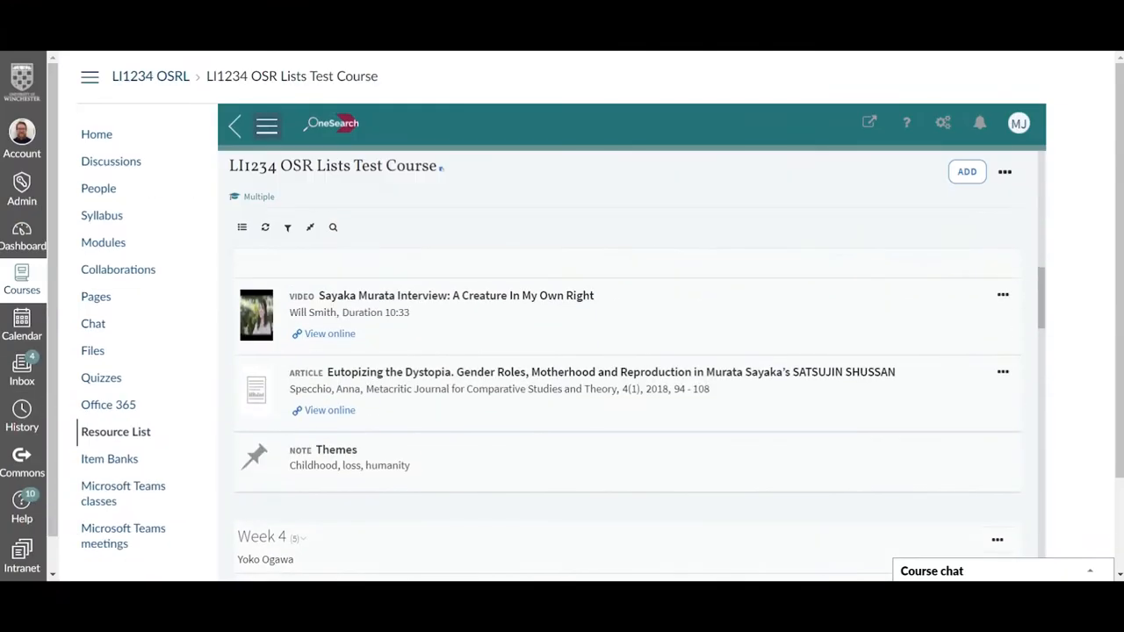
# Browse the LI1234 resource list's early weeks, then go to the Dashboard.
pyautogui.scroll(-3)
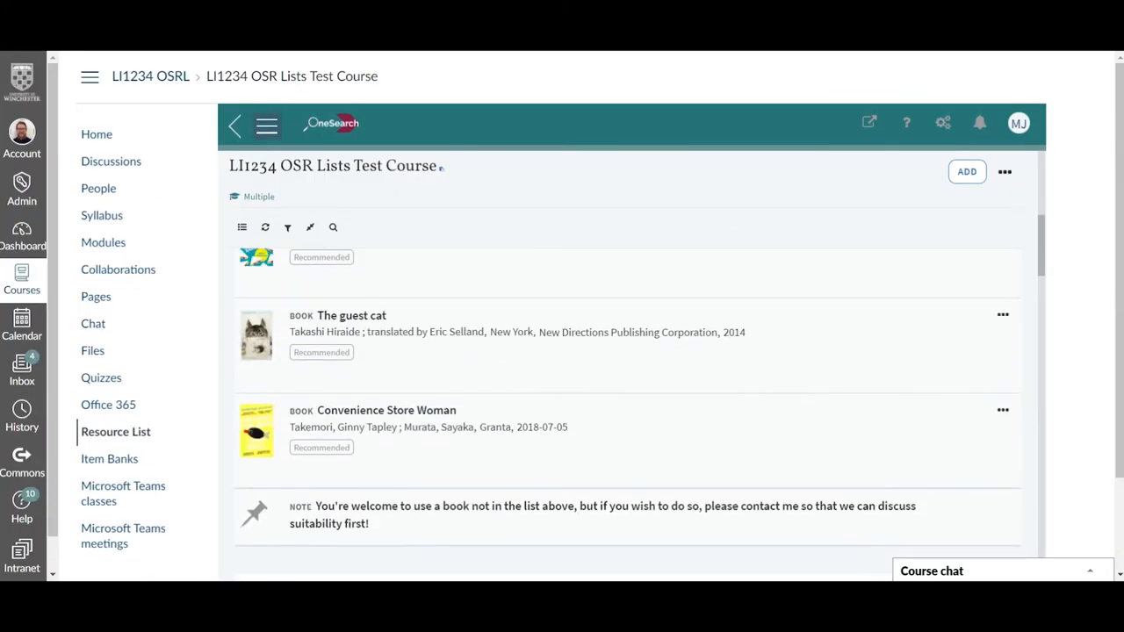
pyautogui.scroll(3)
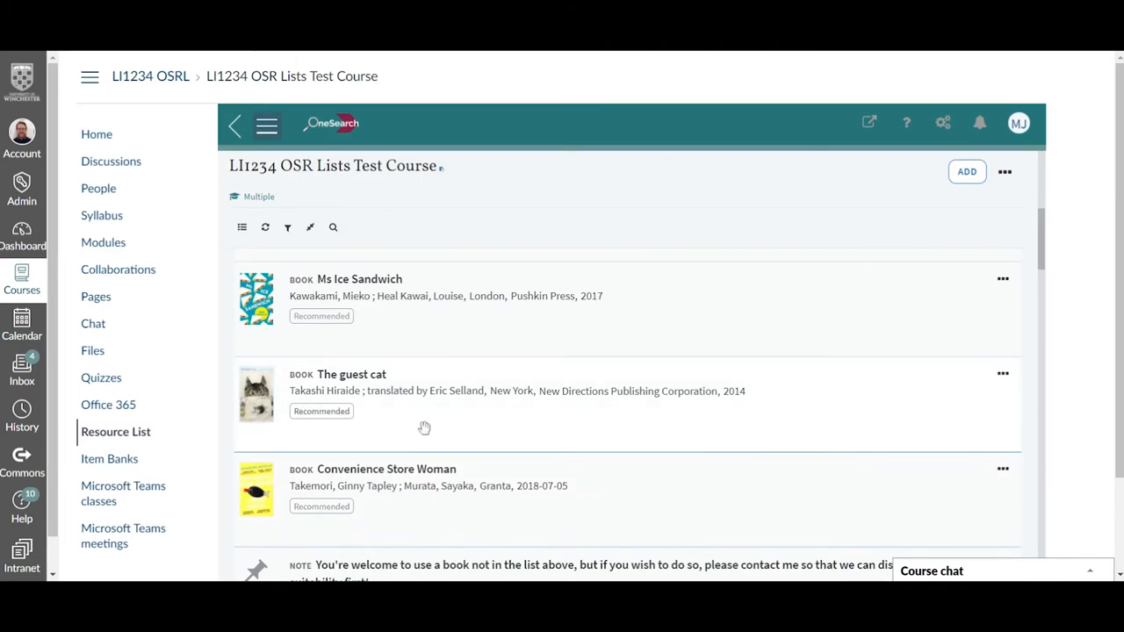
pyautogui.scroll(3)
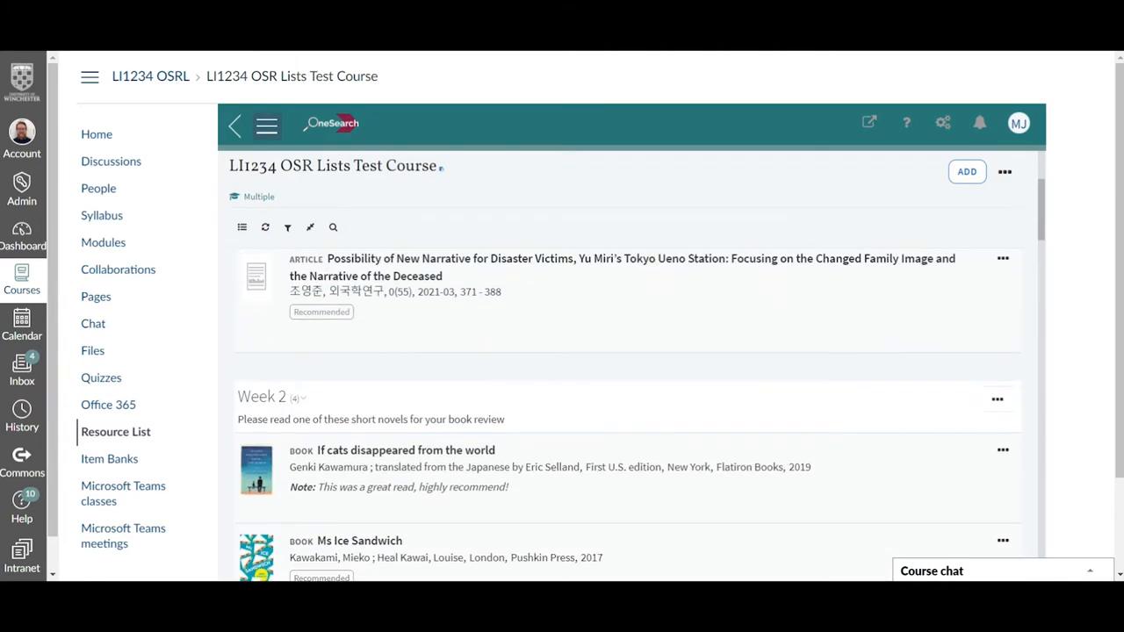
pyautogui.click(22, 237)
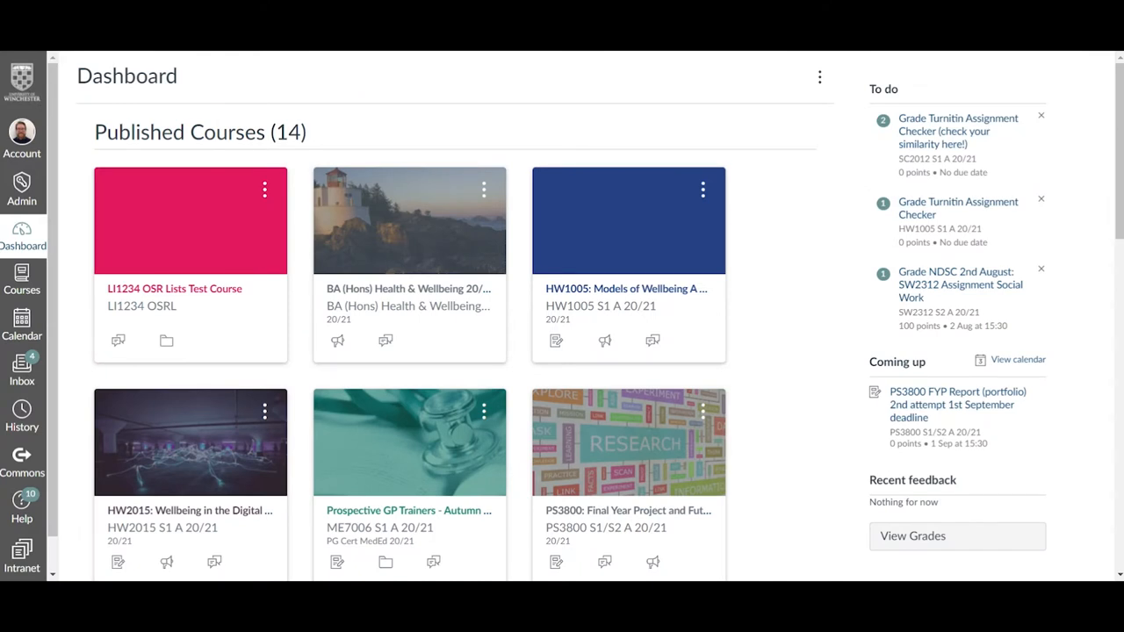
pyautogui.moveTo(191, 255)
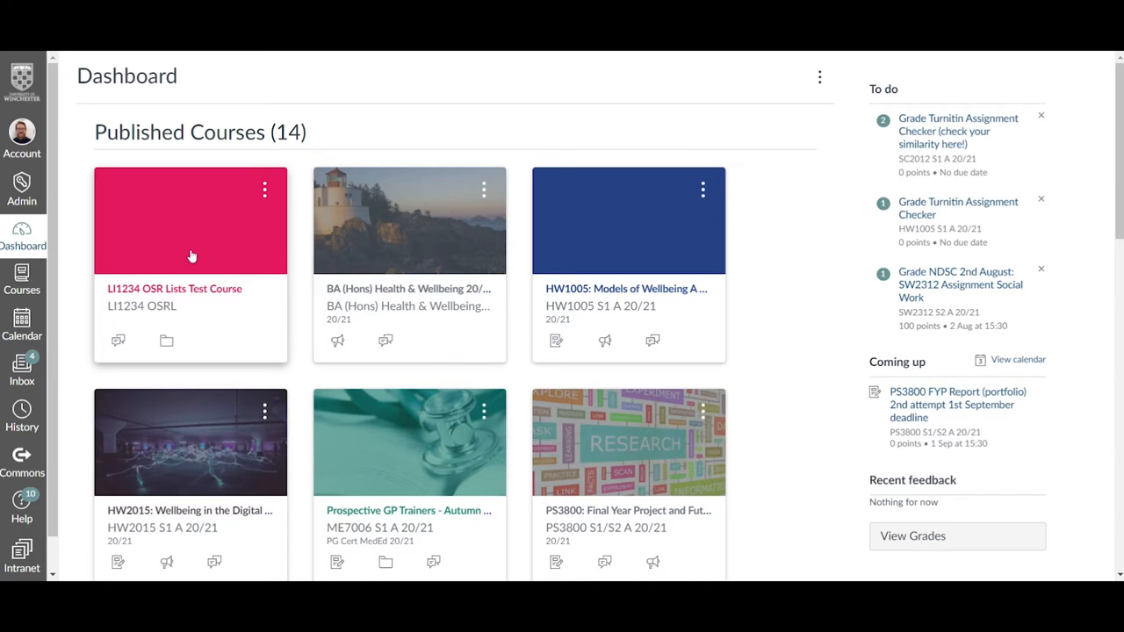
# Open the pink LI1234 OSR Lists Test Course card.
pyautogui.click(173, 288)
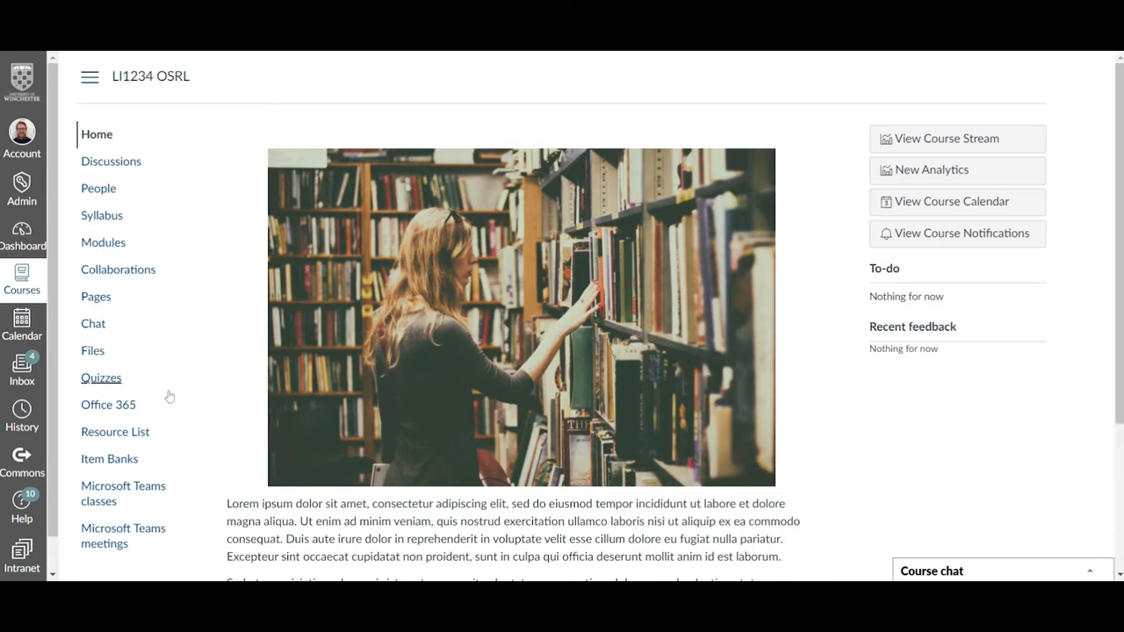
pyautogui.moveTo(115, 431)
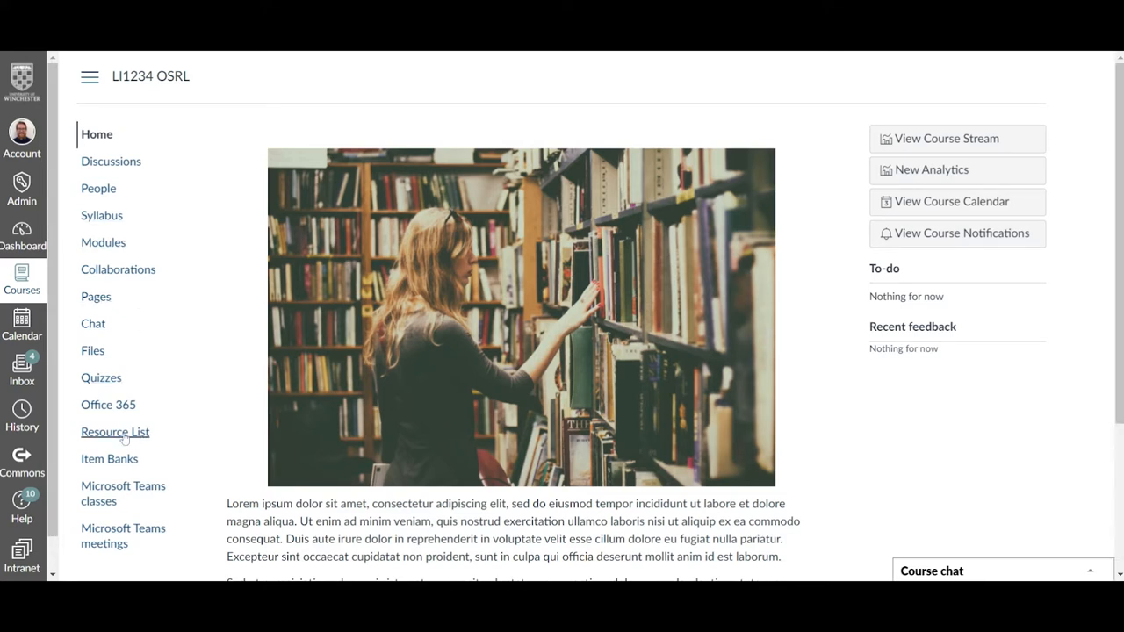
# Open Resource List from the course navigation, showing Week 1 readings.
pyautogui.click(115, 432)
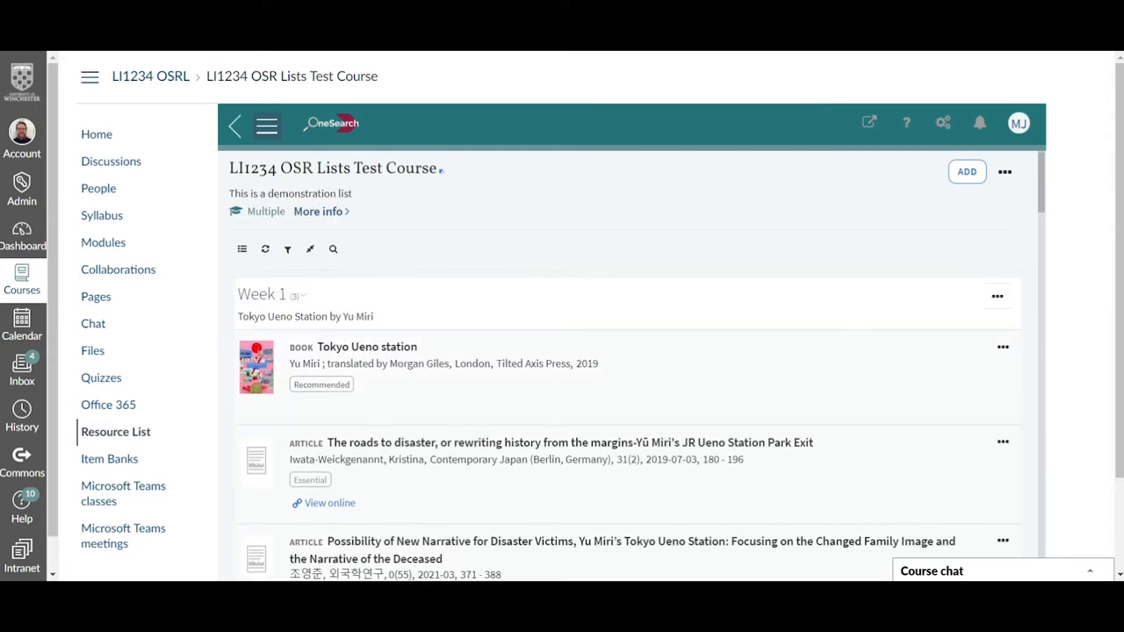
# Scroll the reading list down through the weekly readings to Week 6.
pyautogui.scroll(-3)
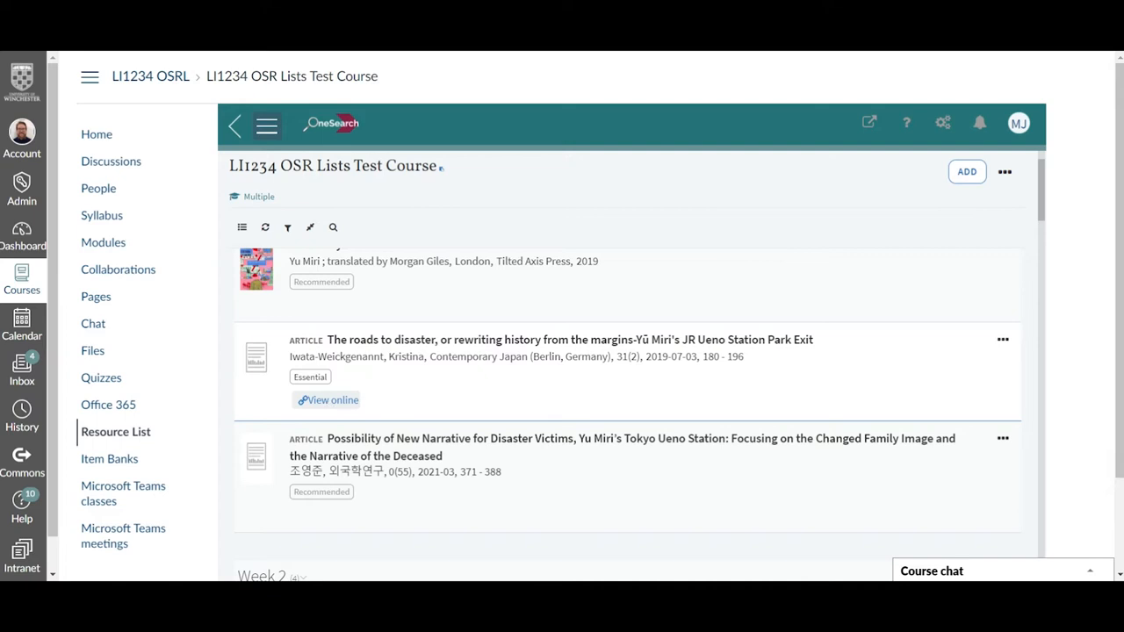
pyautogui.scroll(-3)
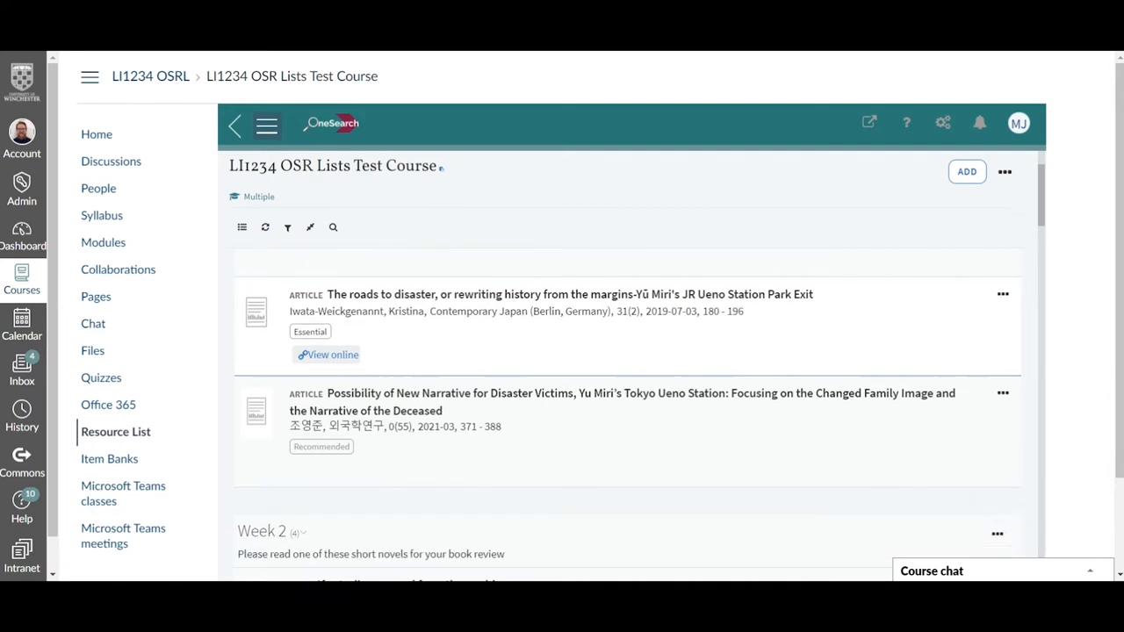
pyautogui.scroll(-3)
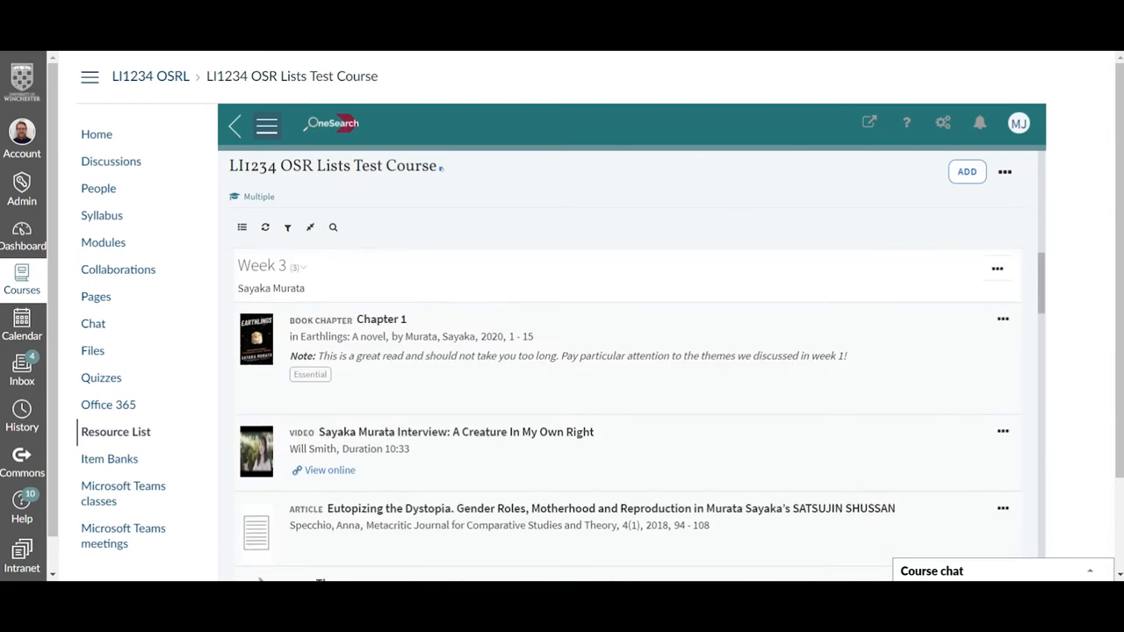
pyautogui.scroll(-3)
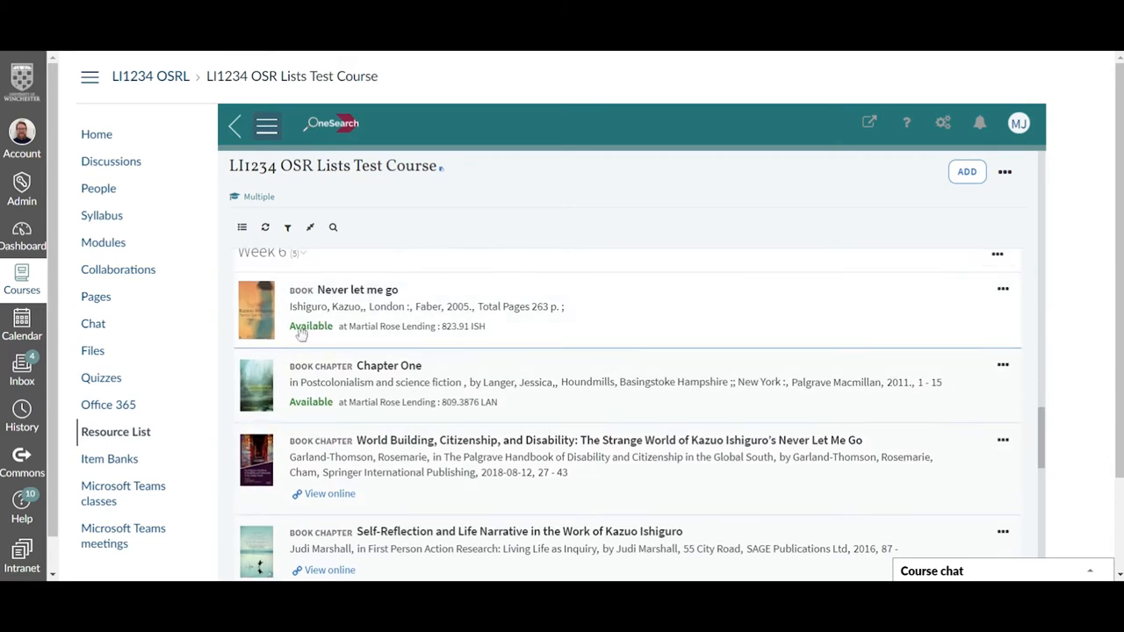
pyautogui.moveTo(426, 338)
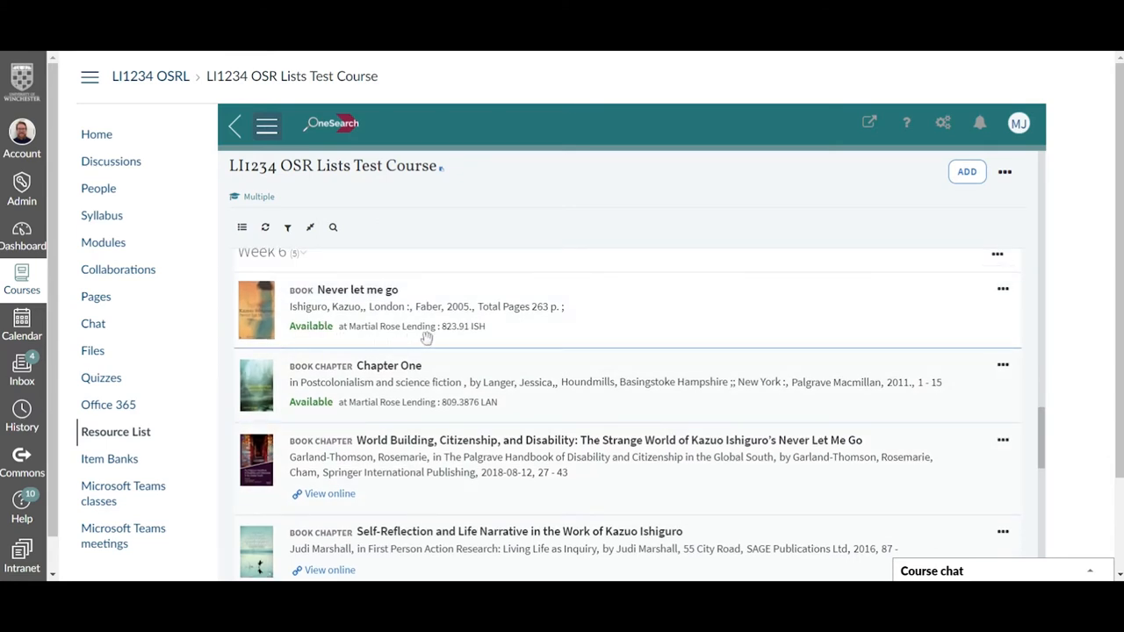
pyautogui.moveTo(494, 336)
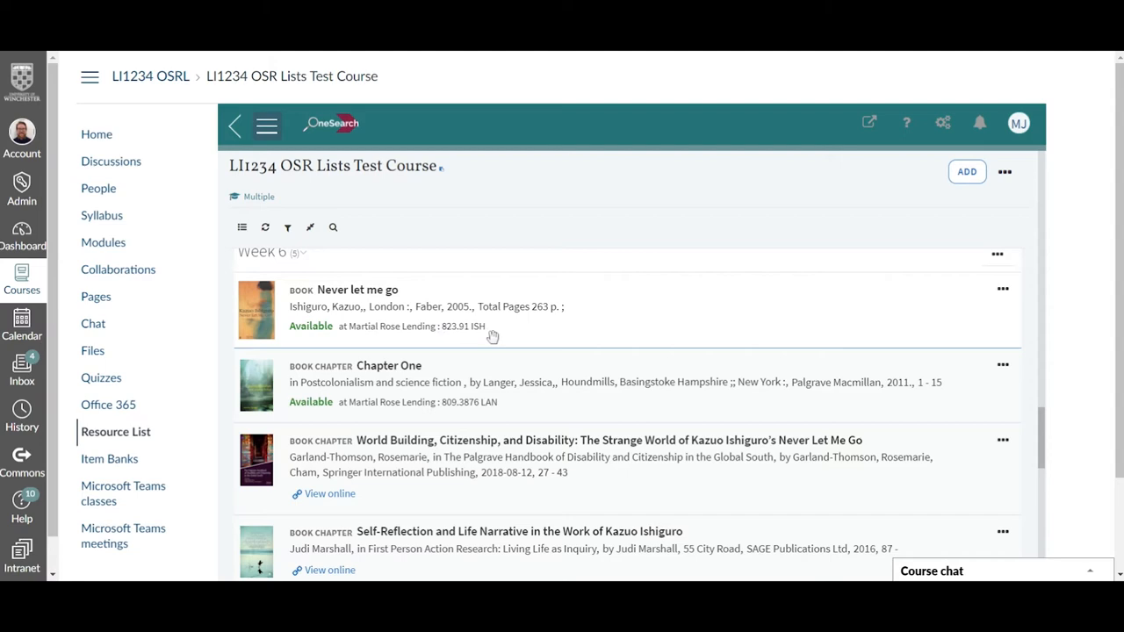
pyautogui.moveTo(358, 303)
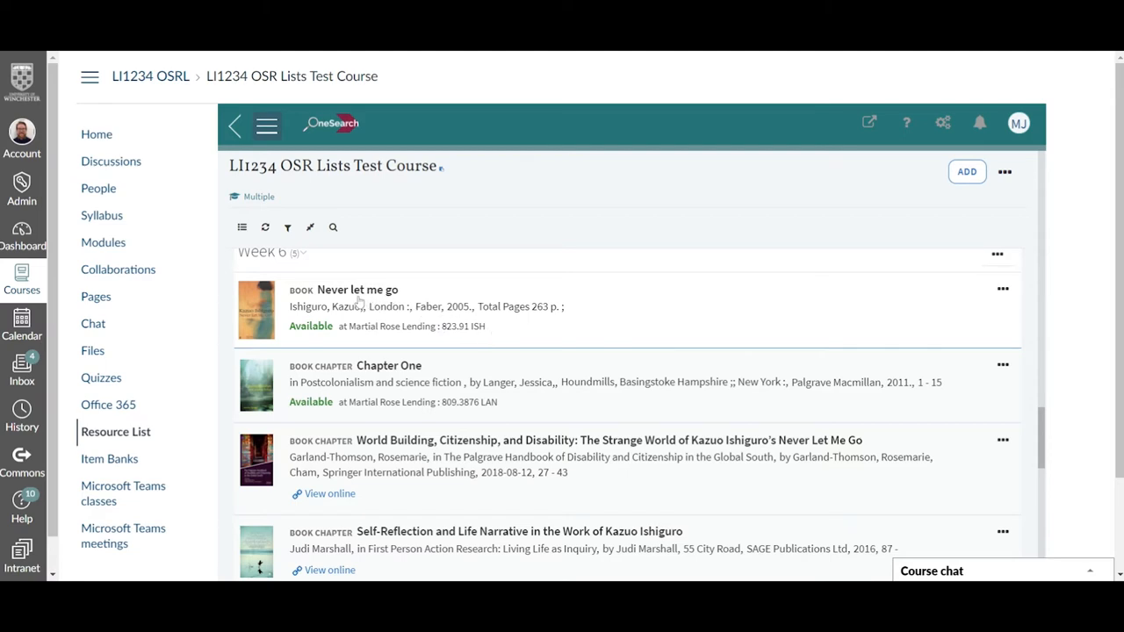
# Show Never Let Me Go's record and its Martial Rose copy availability.
pyautogui.click(356, 289)
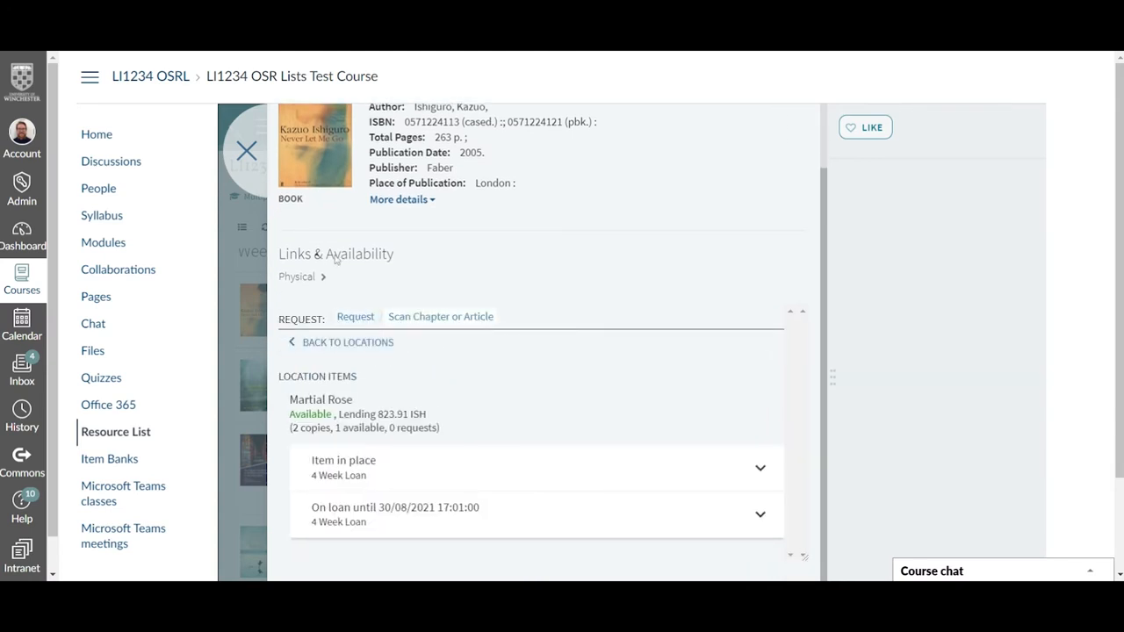
# Close the Never Let Me Go record to return to Week 6.
pyautogui.click(246, 150)
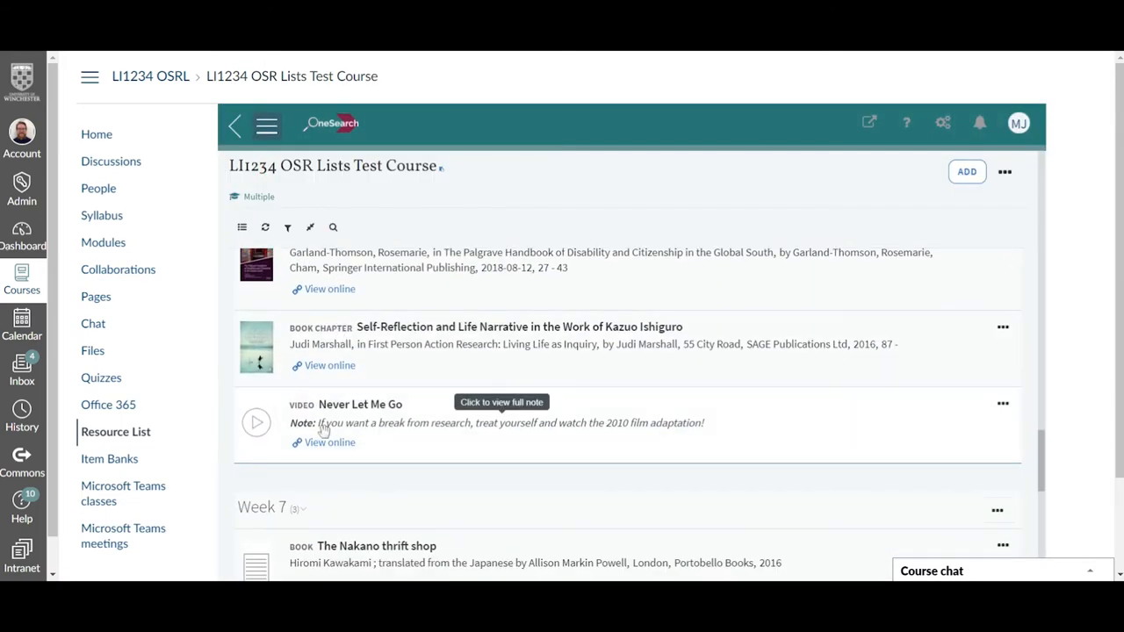
pyautogui.moveTo(516, 438)
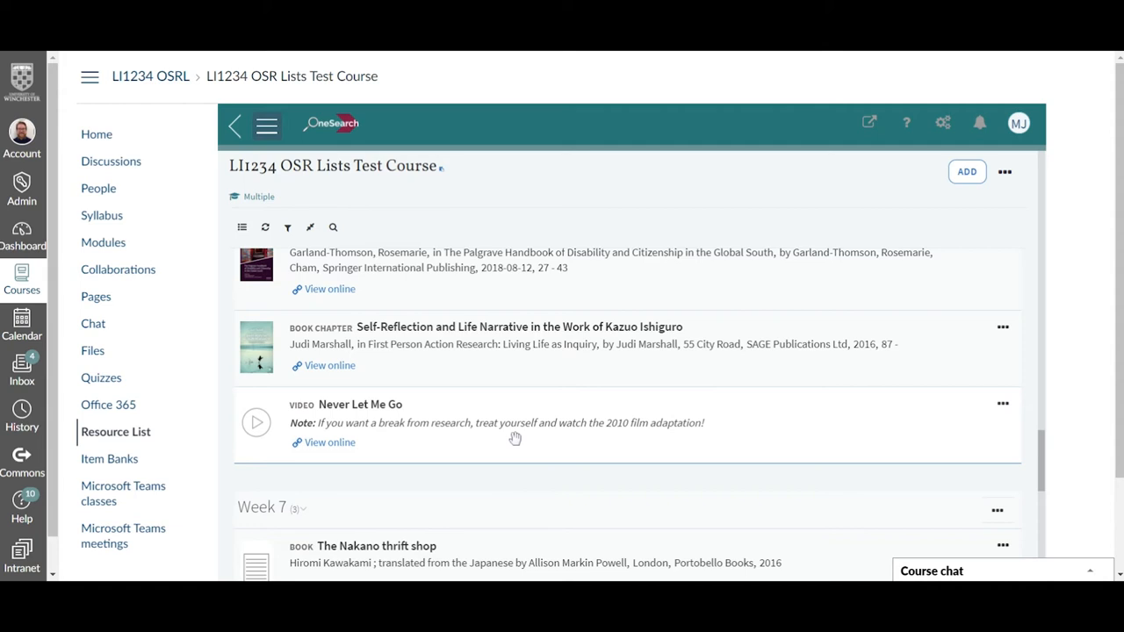
pyautogui.moveTo(515, 438)
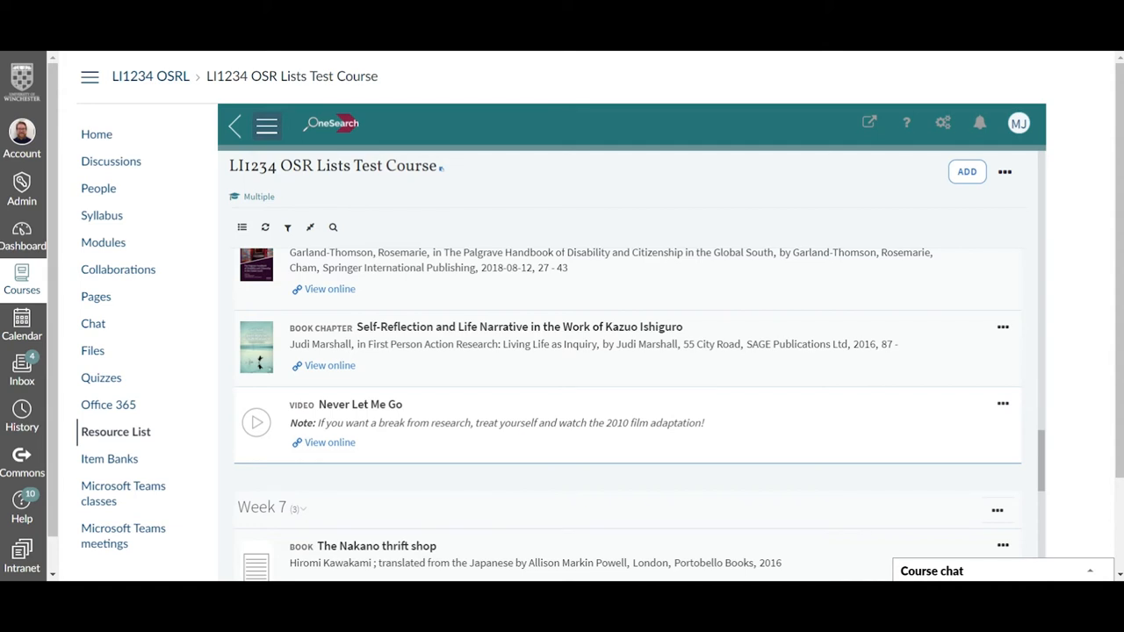
# Scroll past Week 7 to the Mieko Kawakami readings.
pyautogui.scroll(-3)
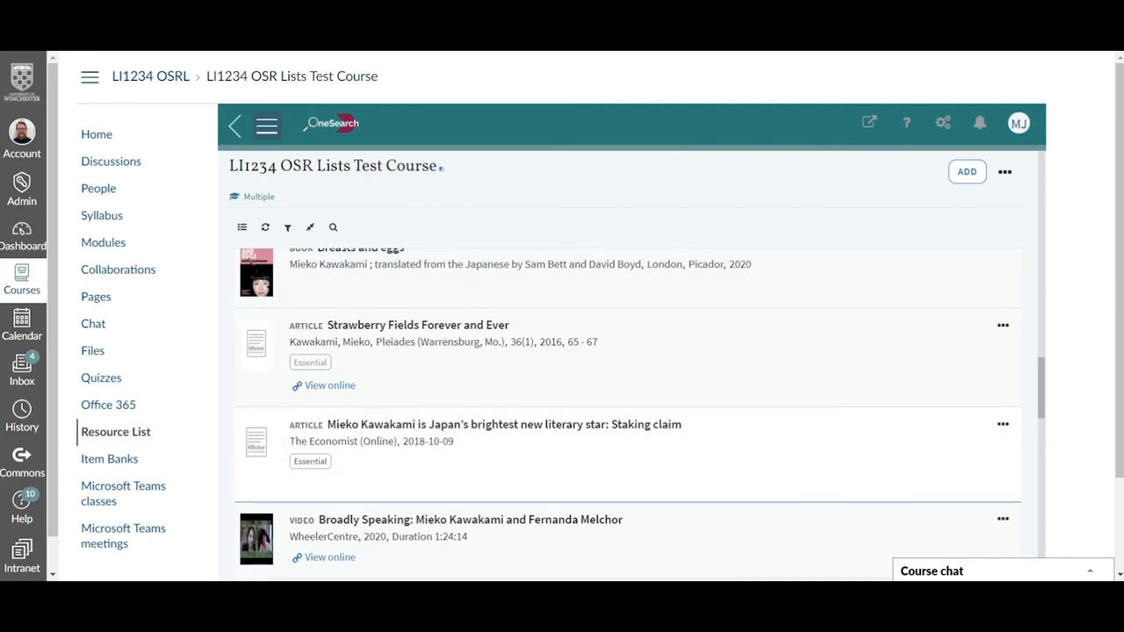
# Scroll the list back to the Yu Miri Tokyo Ueno Station articles above Week 2.
pyautogui.scroll(3)
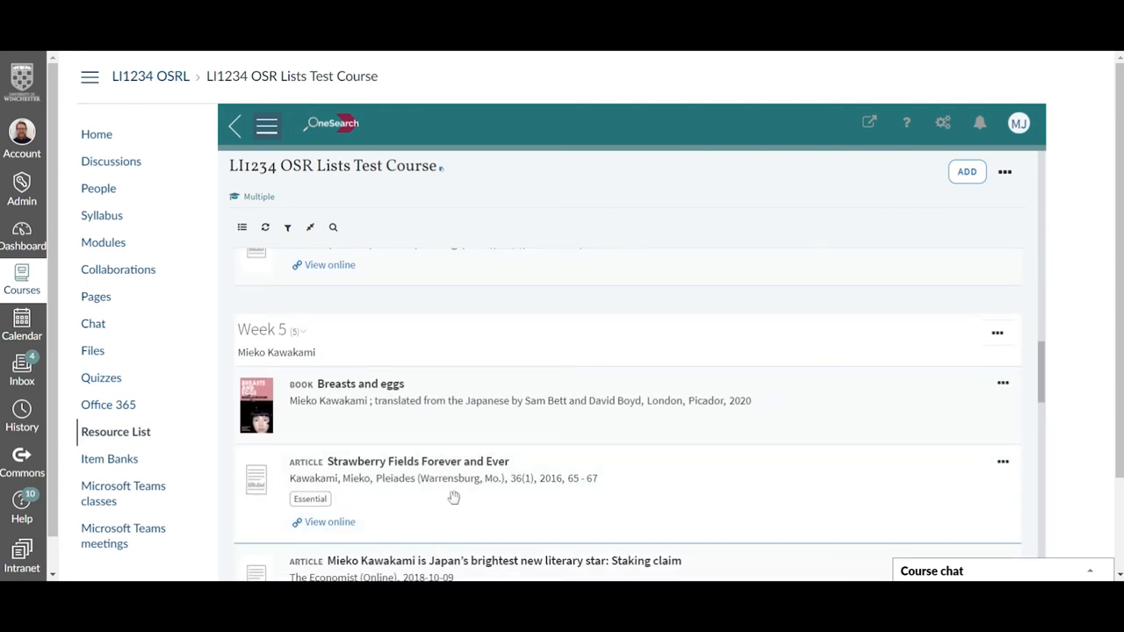
pyautogui.scroll(-3)
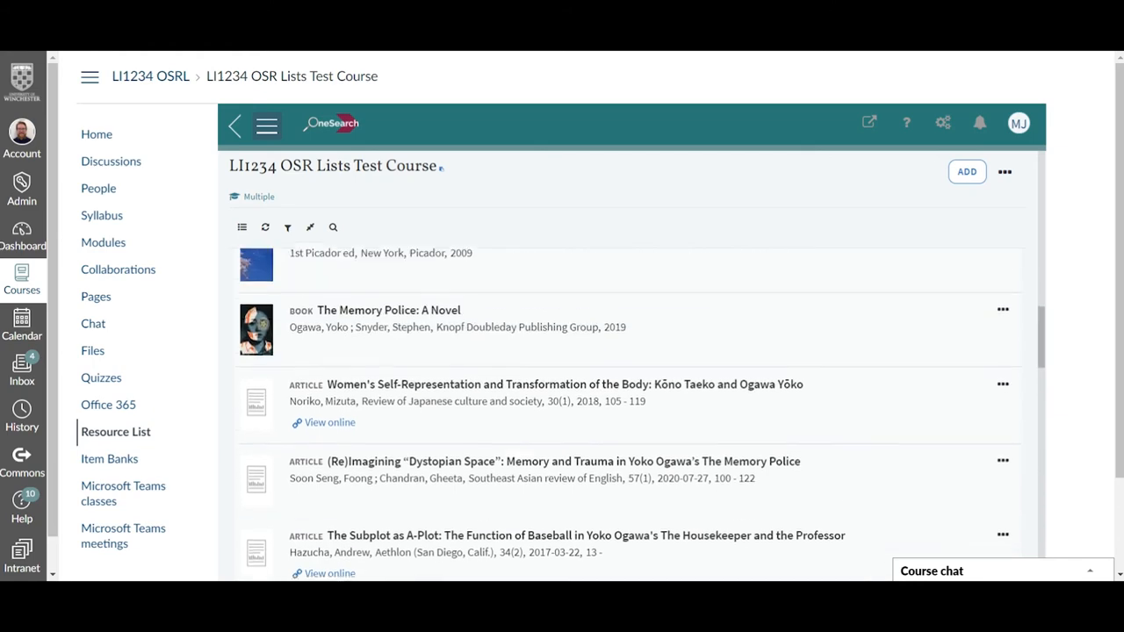
pyautogui.scroll(-3)
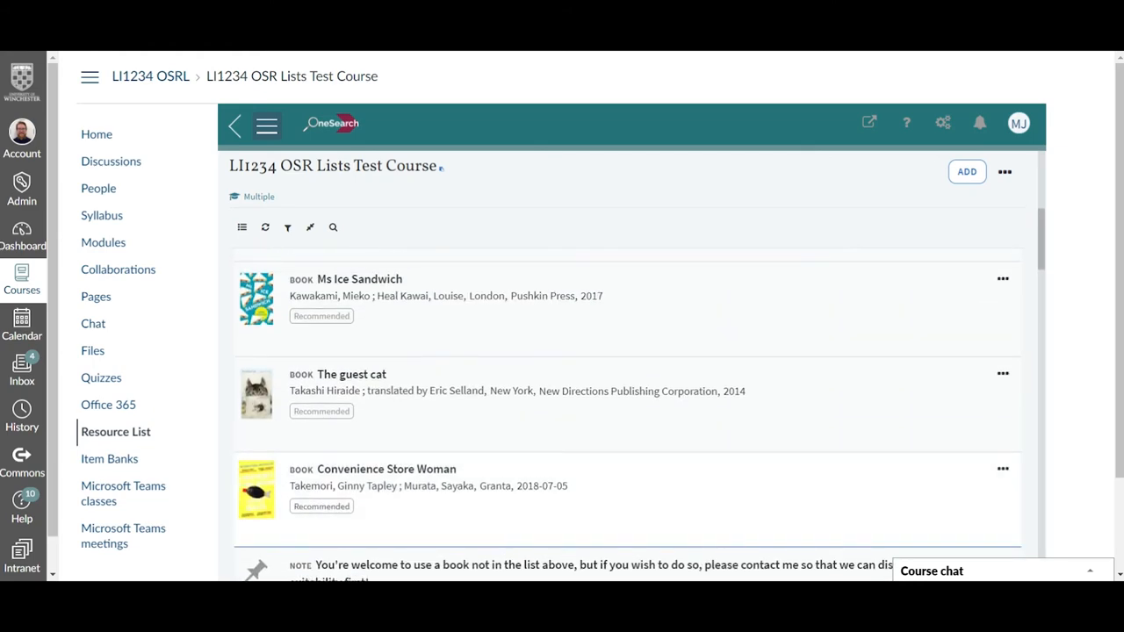
pyautogui.moveTo(424, 428)
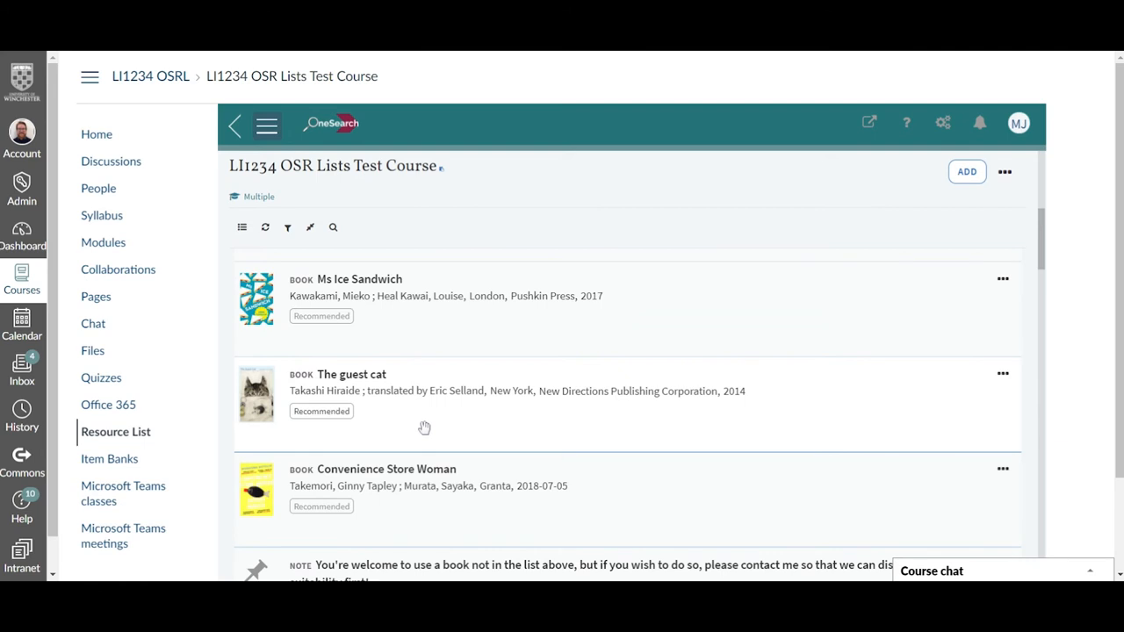
pyautogui.scroll(-3)
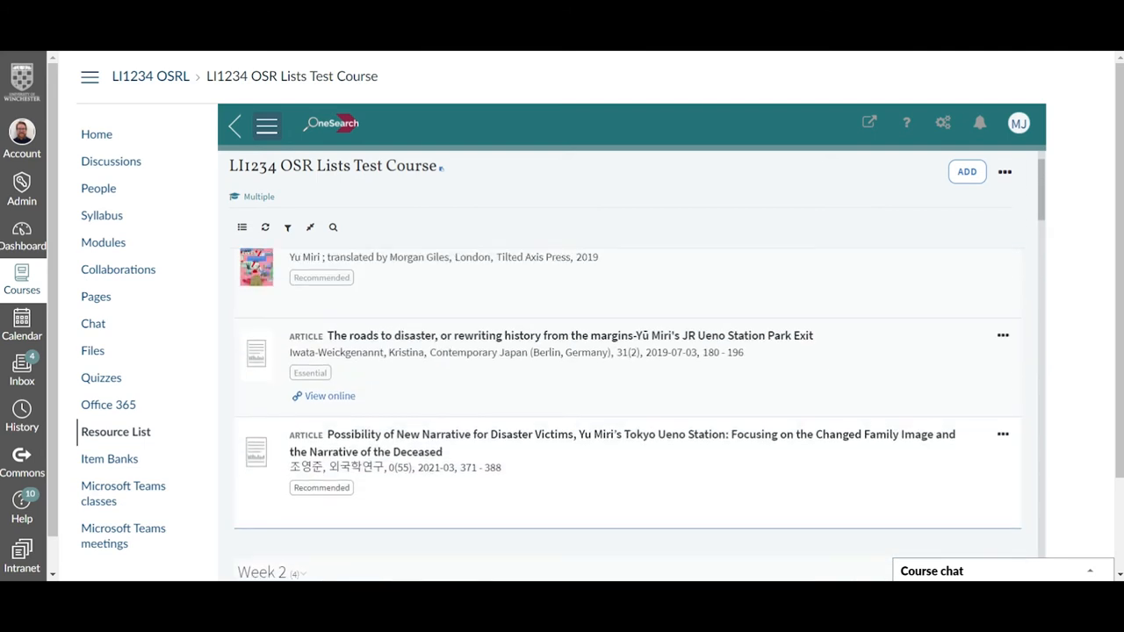